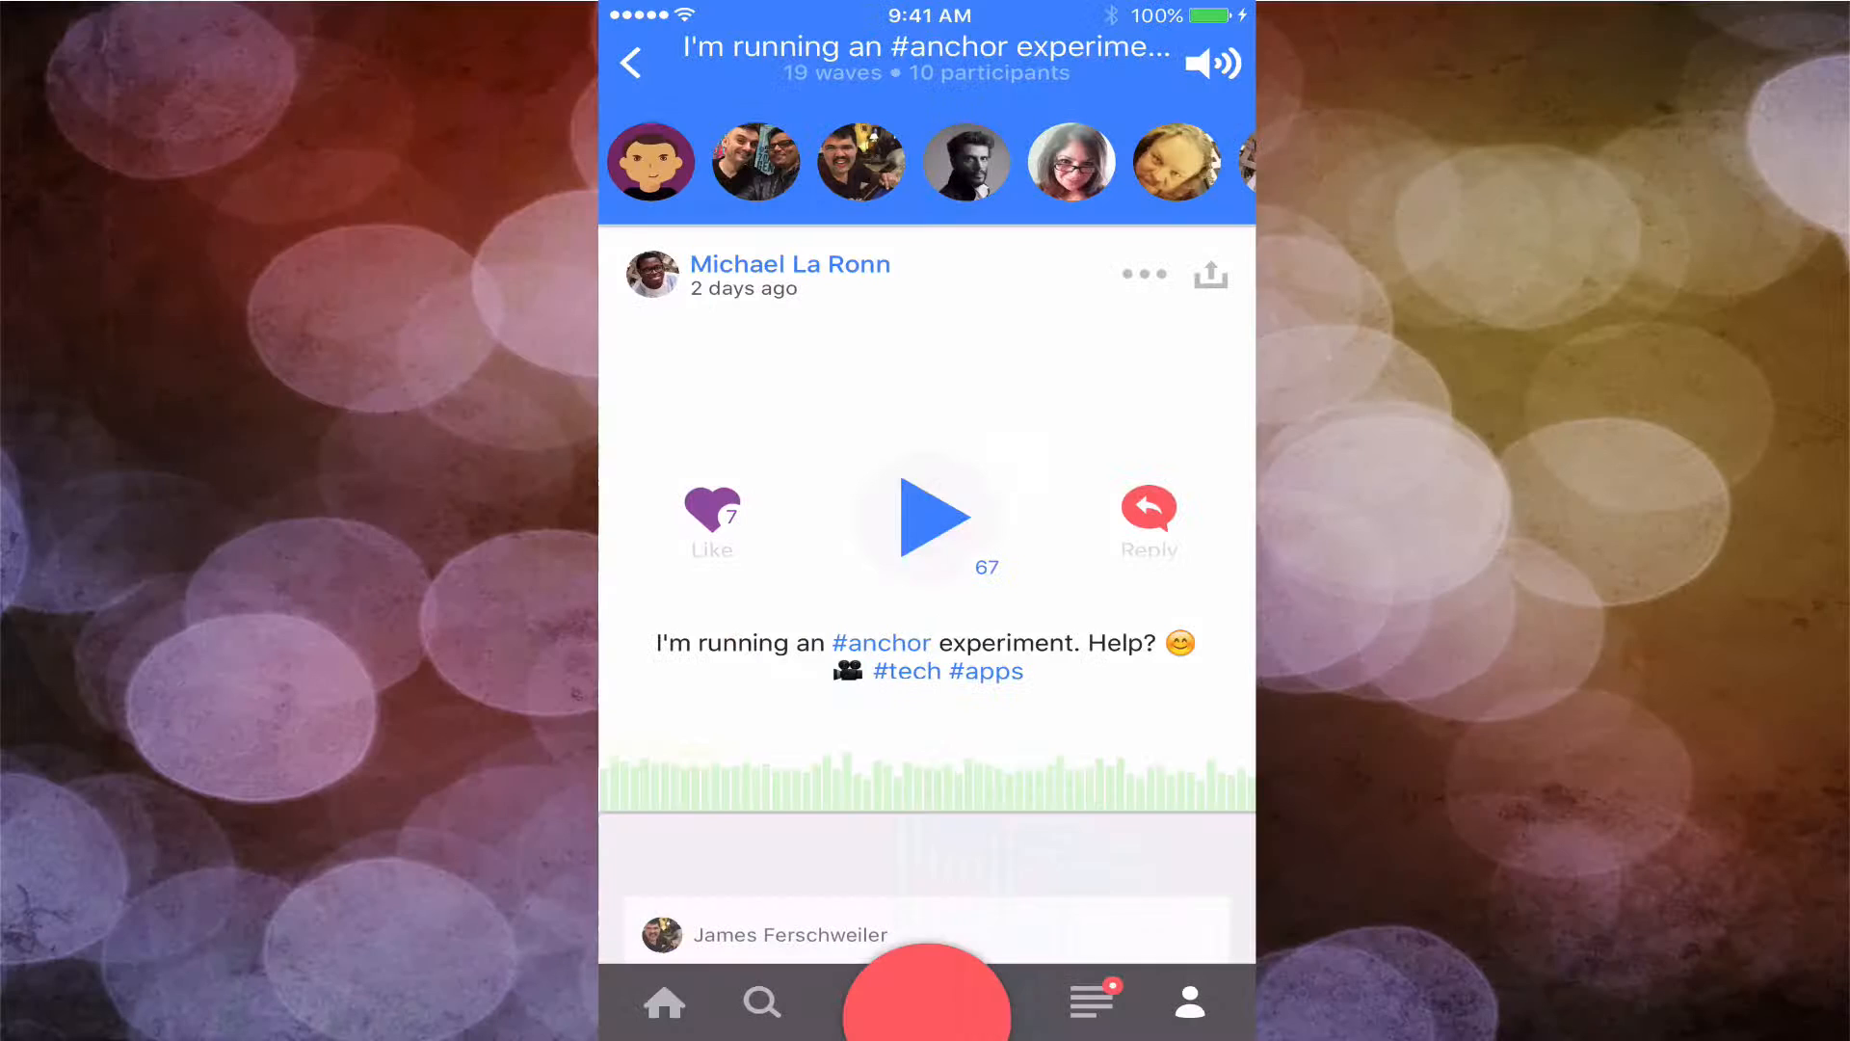
Play the original 'I'm running an #anchor experiment' wave from the blue play button.
{"action": "left_click", "coordinate": [930, 517]}
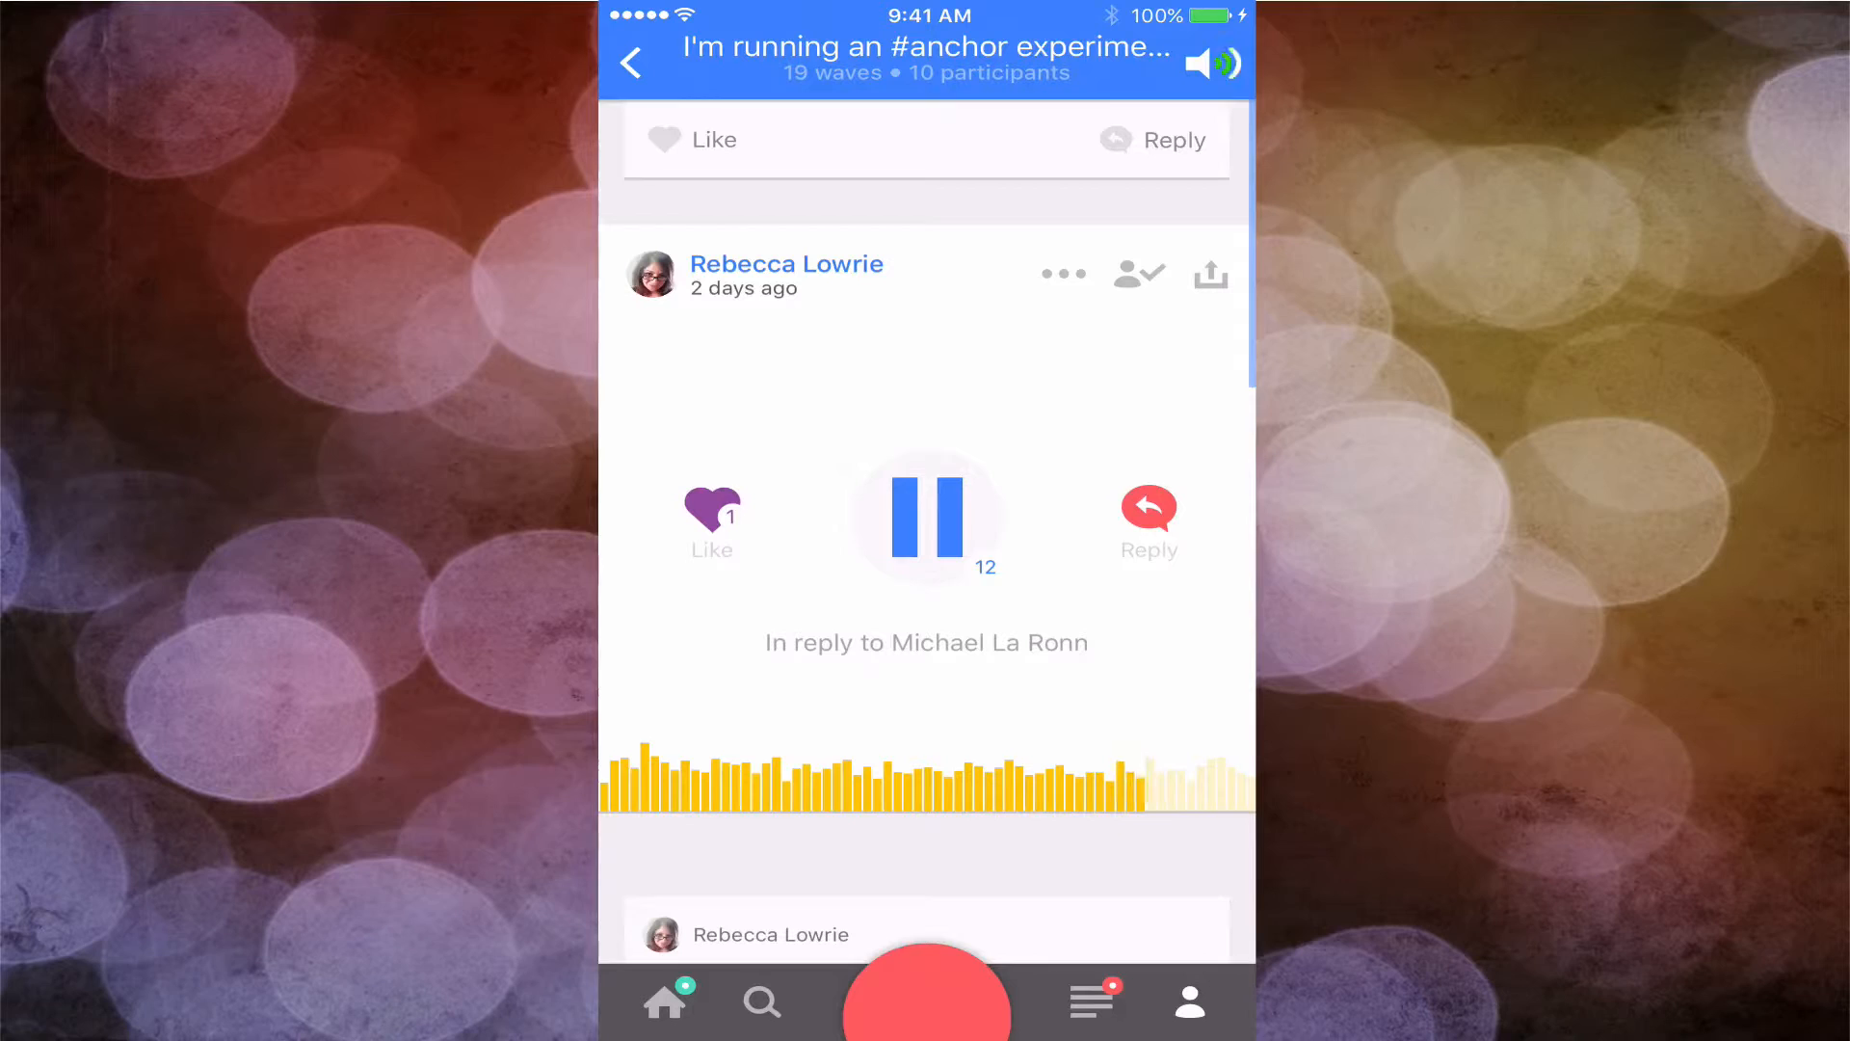
Like the reply card above the currently playing listener reply.
{"action": "left_click", "coordinate": [692, 139]}
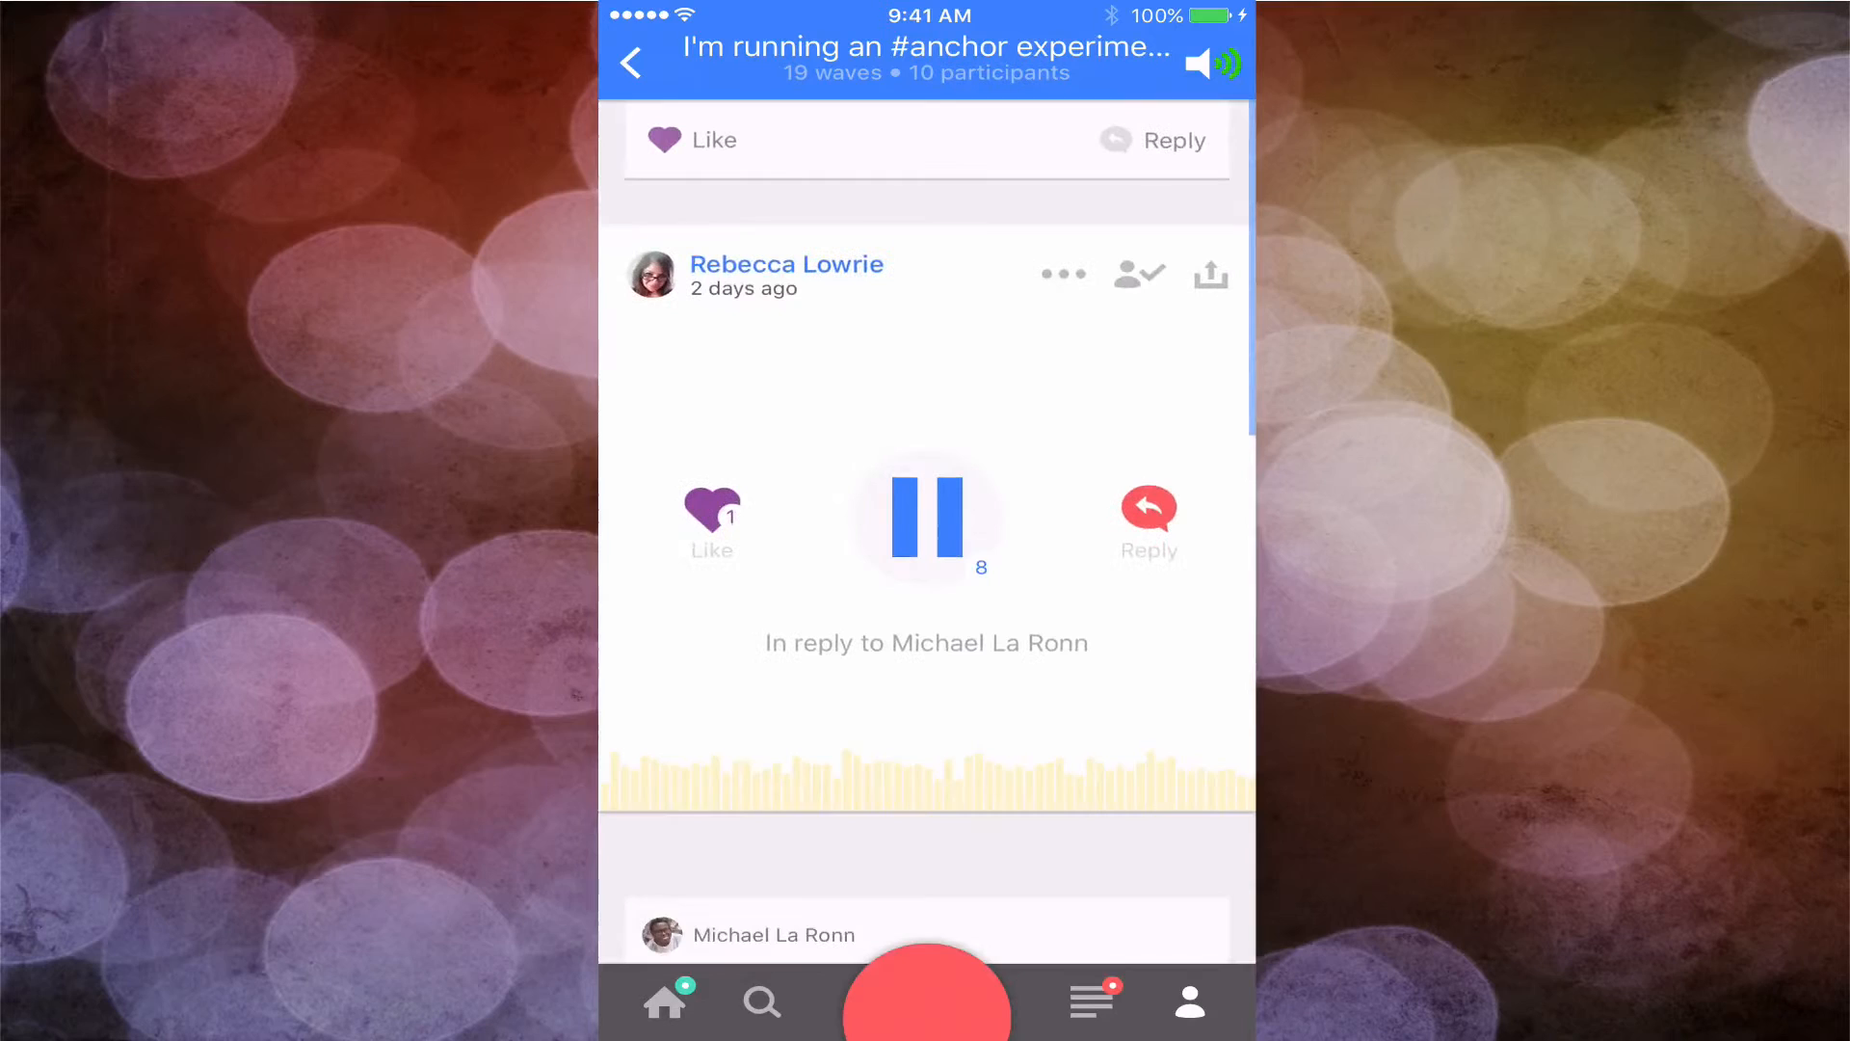